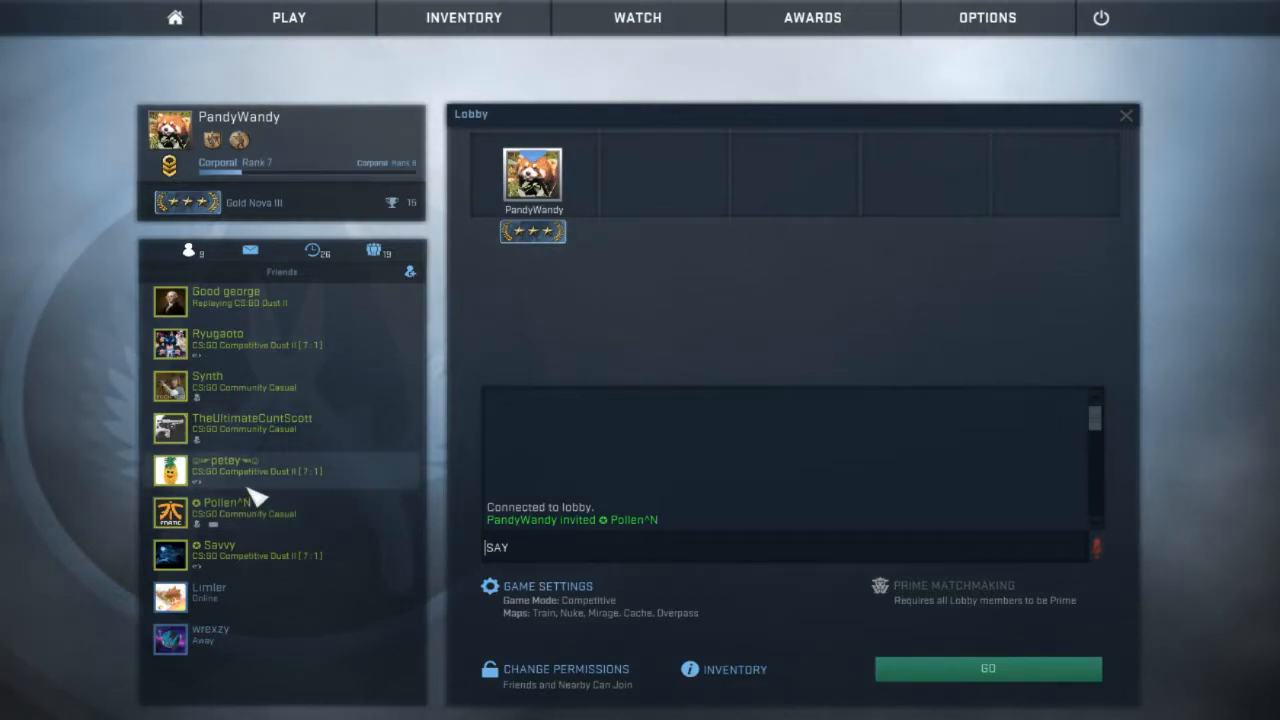
{"action": "mouse_move", "coordinate": [296, 524]}
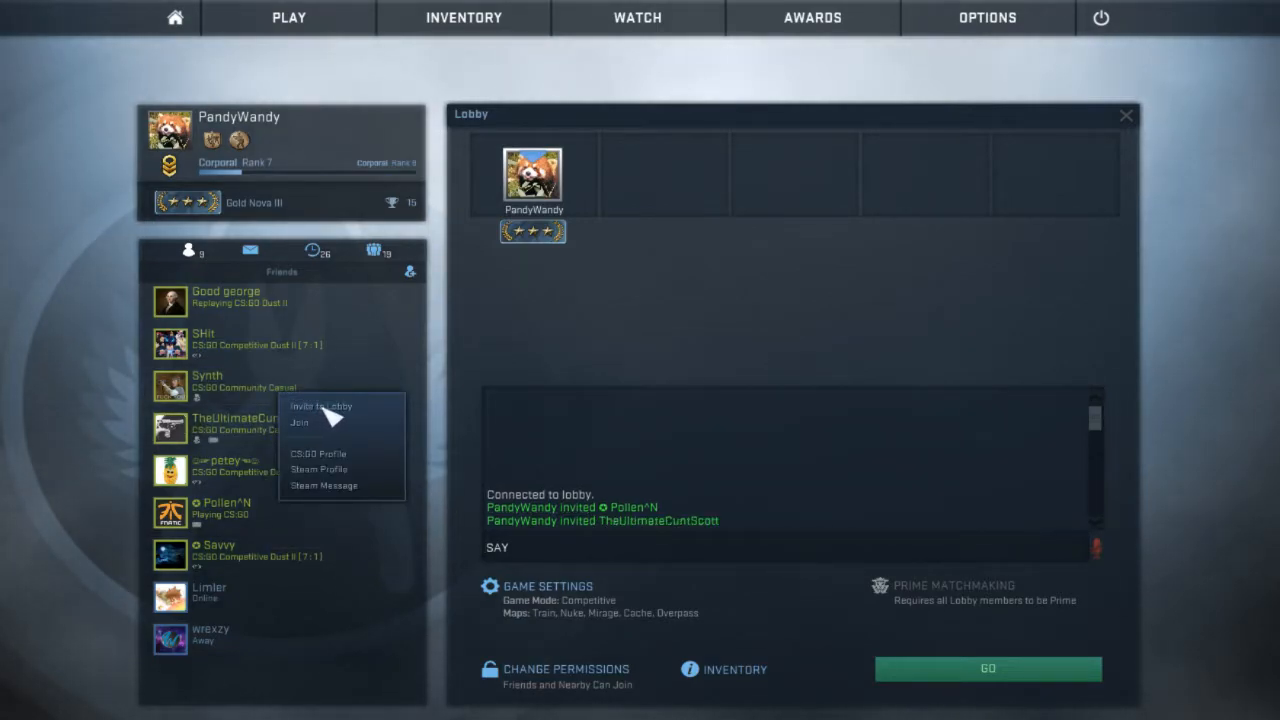
Invite the friend to the lobby and let Pollen^N join as the second member
{"action": "left_click", "coordinate": [320, 406]}
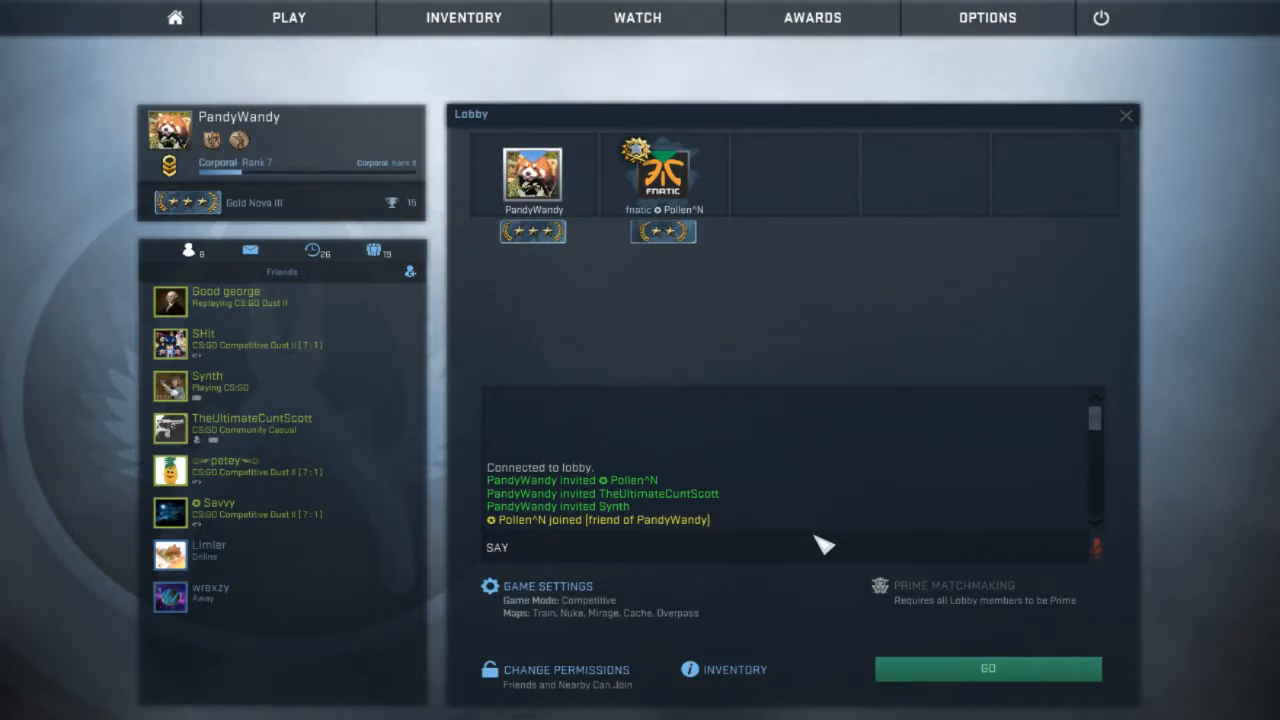
{"action": "mouse_move", "coordinate": [704, 292]}
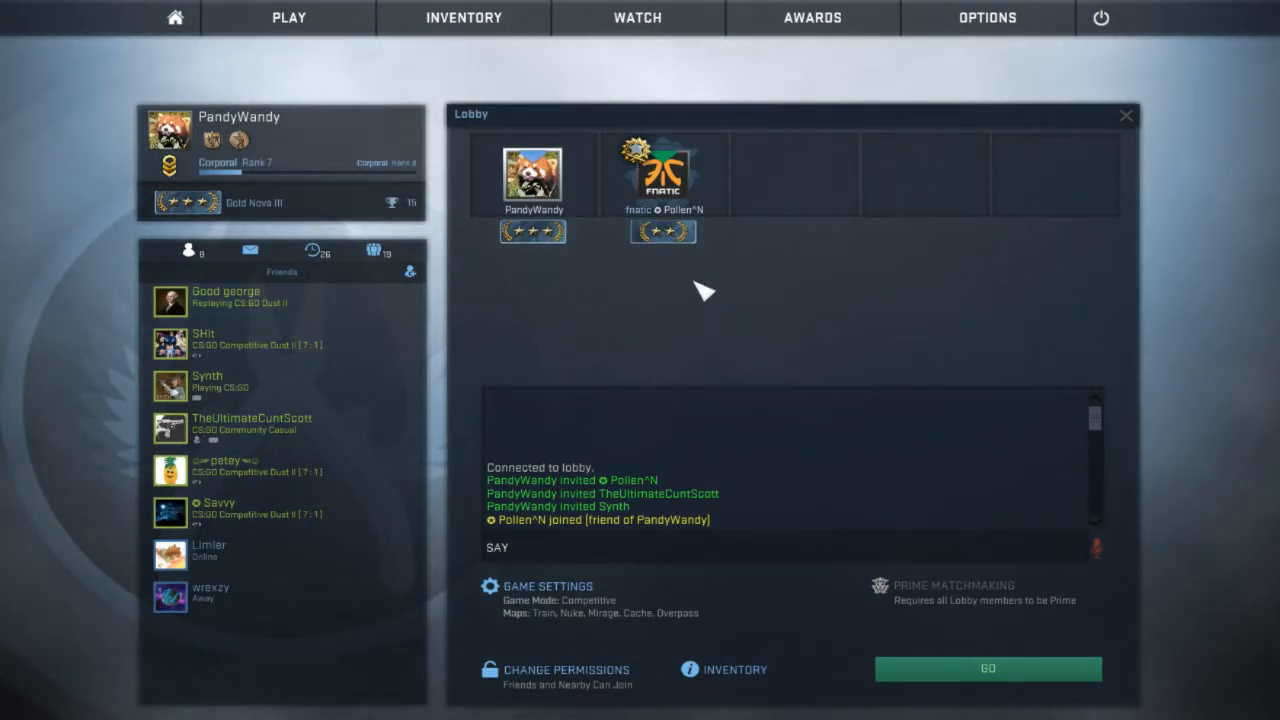
{"action": "mouse_move", "coordinate": [616, 230]}
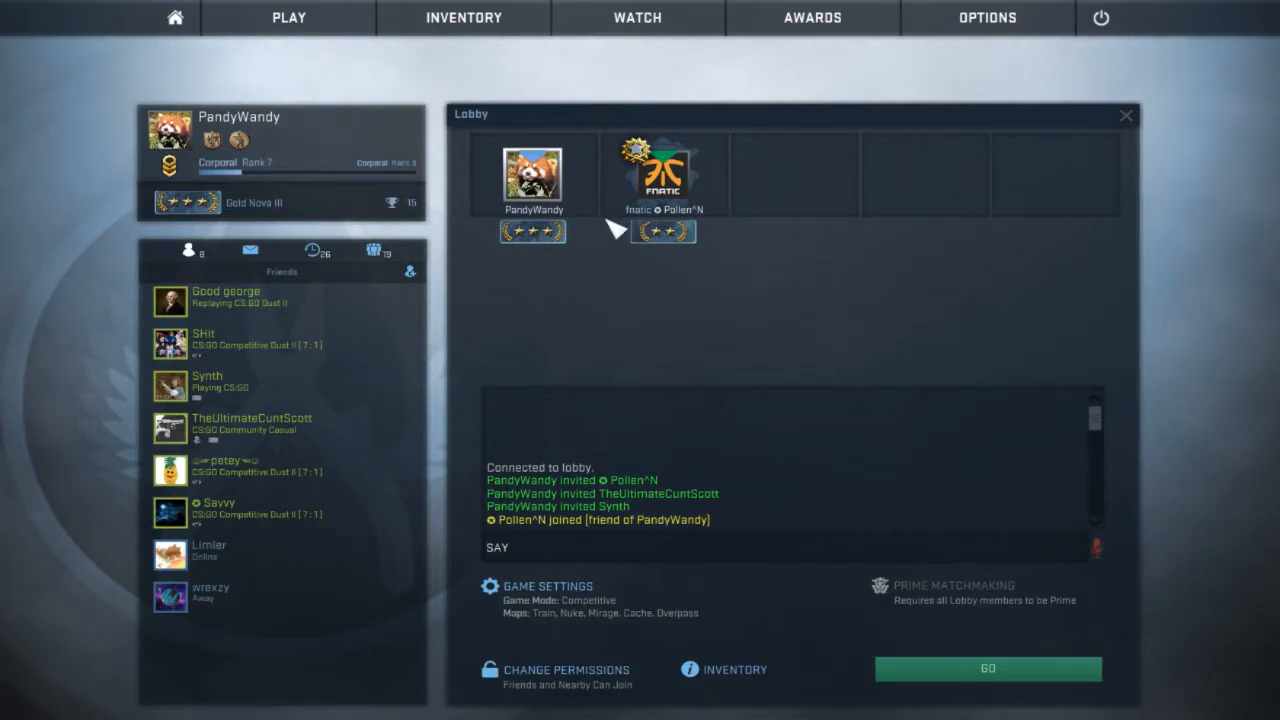
{"action": "mouse_move", "coordinate": [650, 244]}
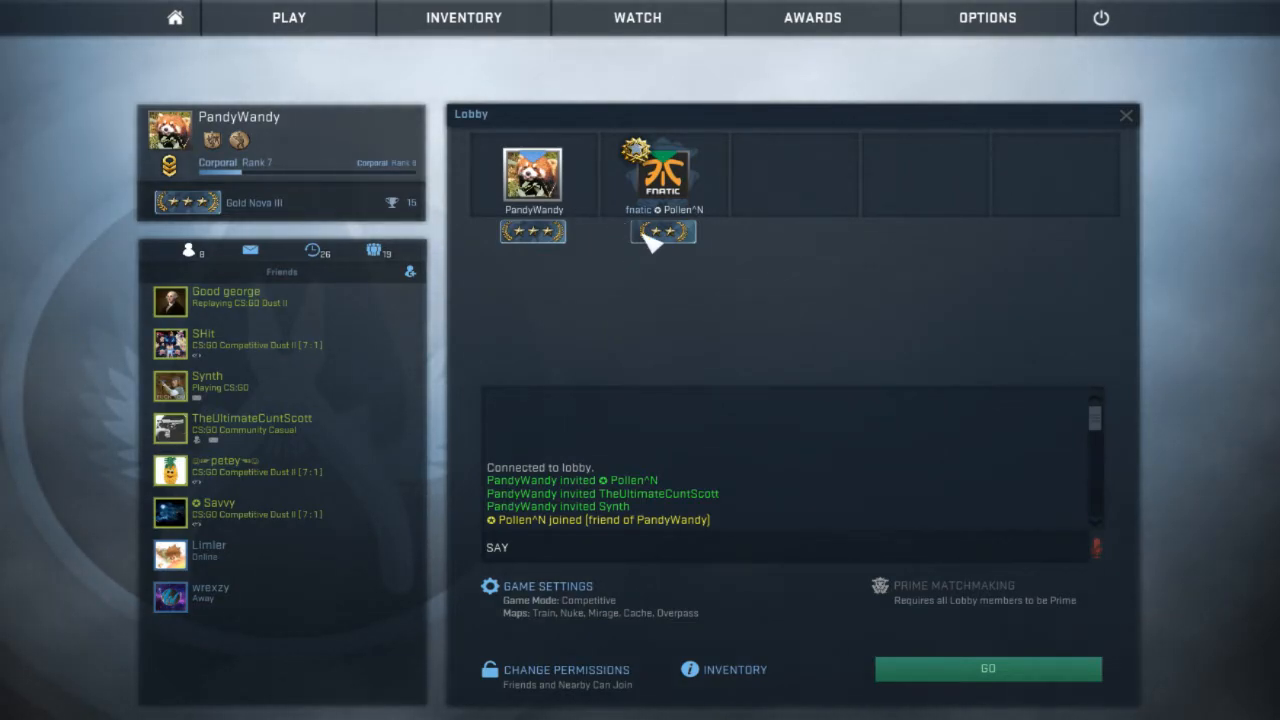